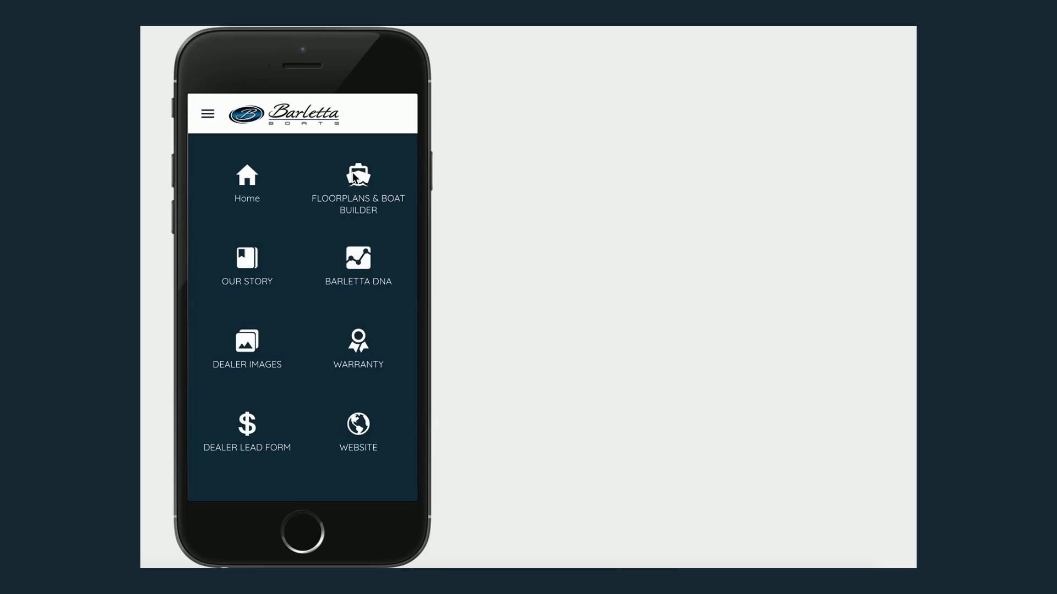
mouse_move(359, 196)
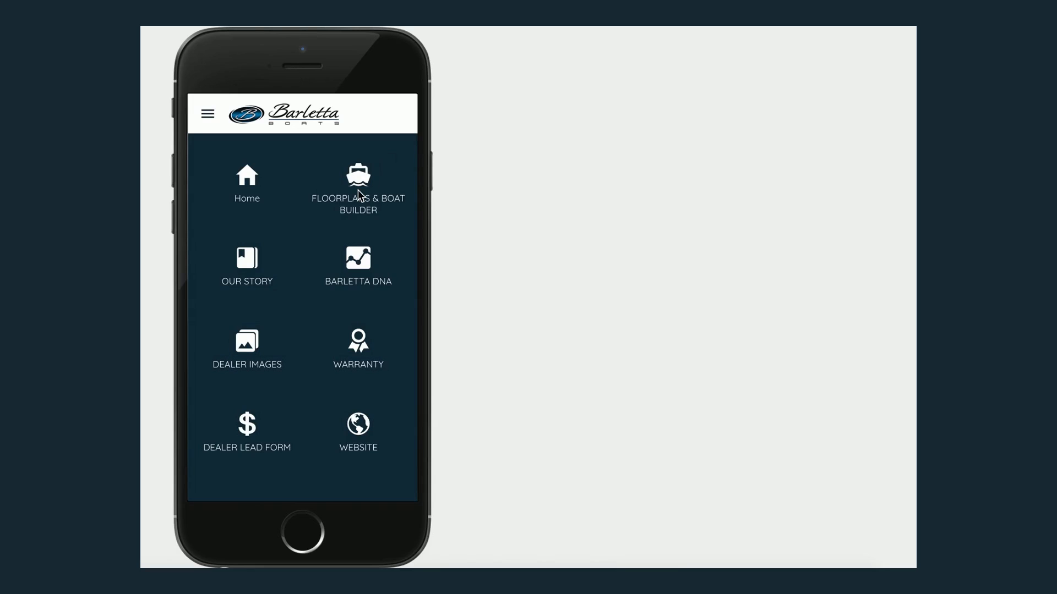
mouse_move(266, 259)
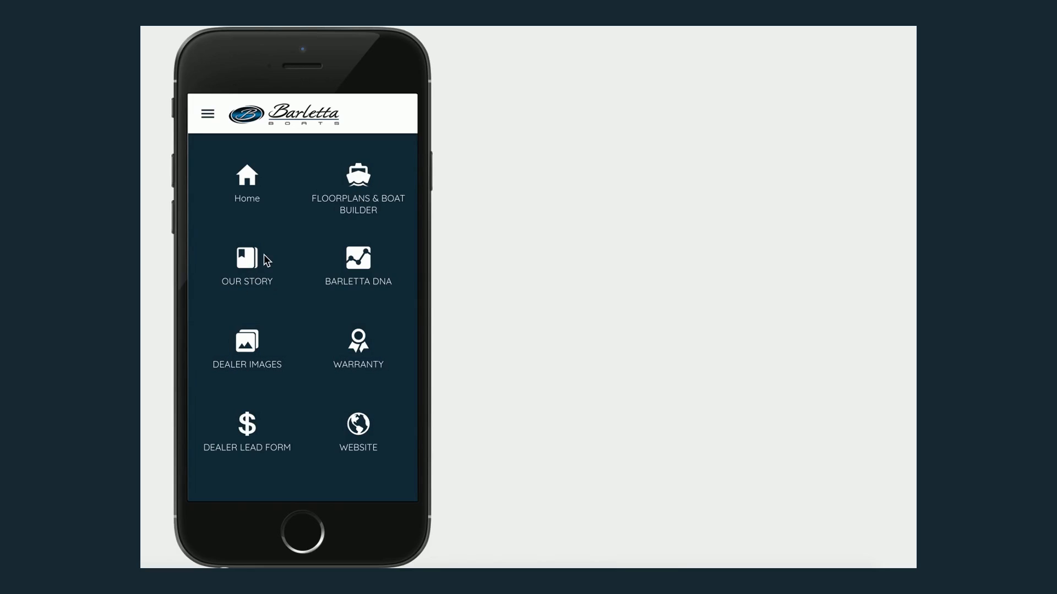
mouse_move(357, 200)
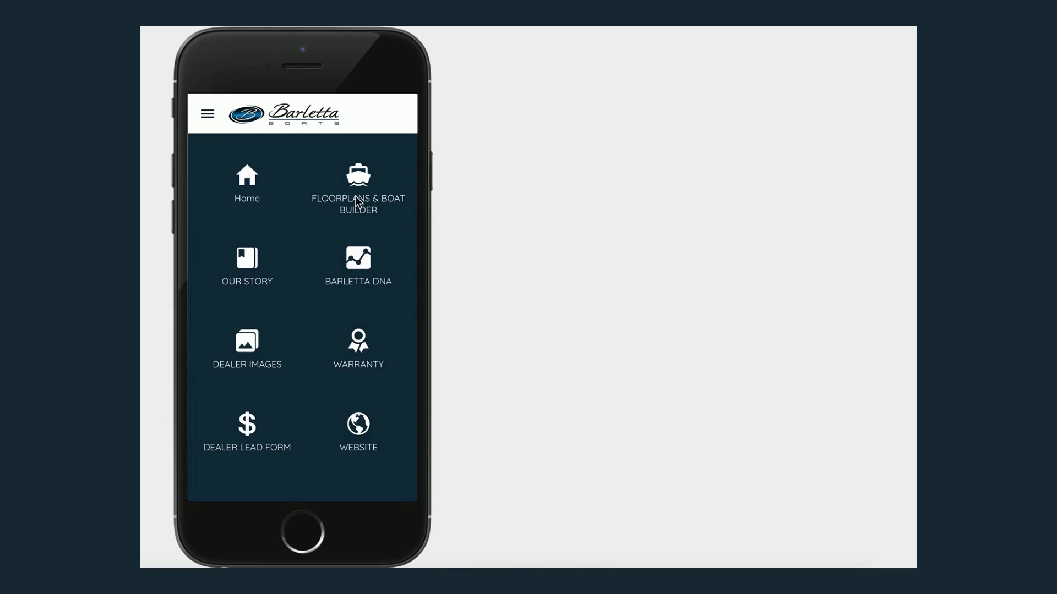
- Filter the boat builder to 11-passenger triple toons and start building the L-Class L21QC
left_click(358, 182)
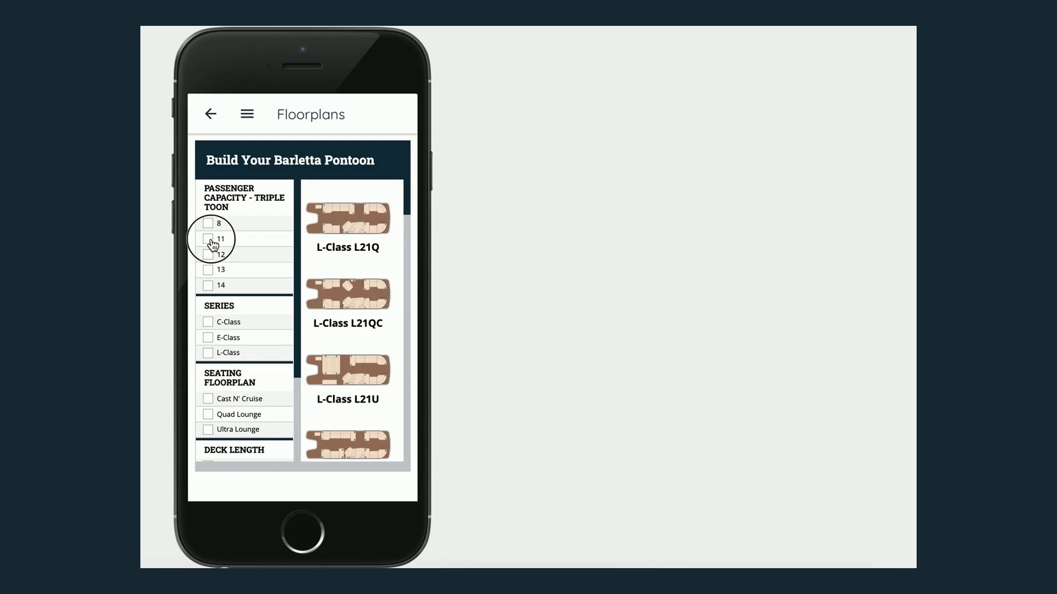
left_click(208, 238)
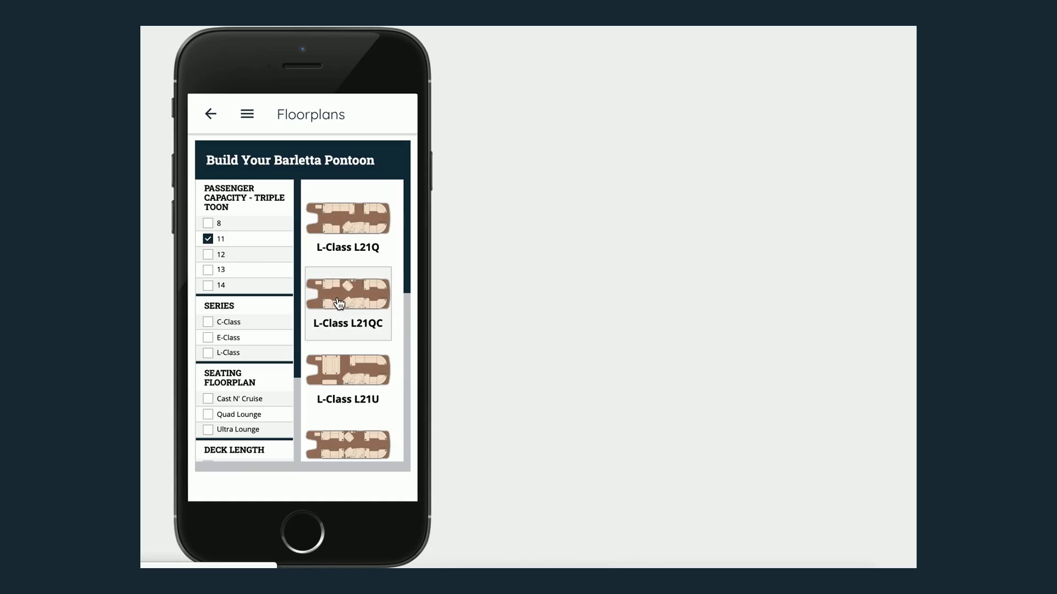
left_click(347, 293)
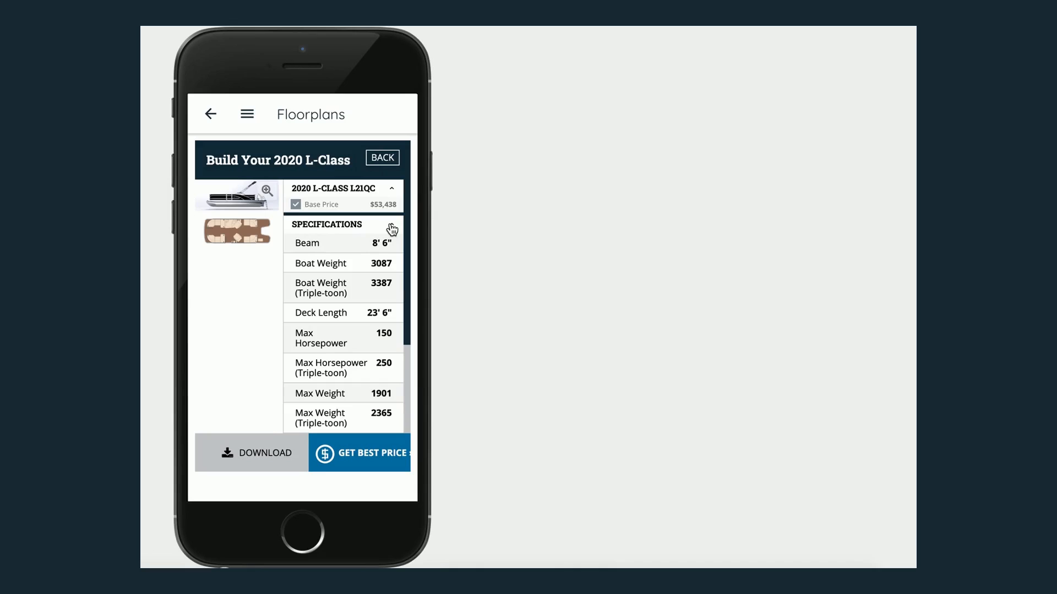
mouse_move(411, 241)
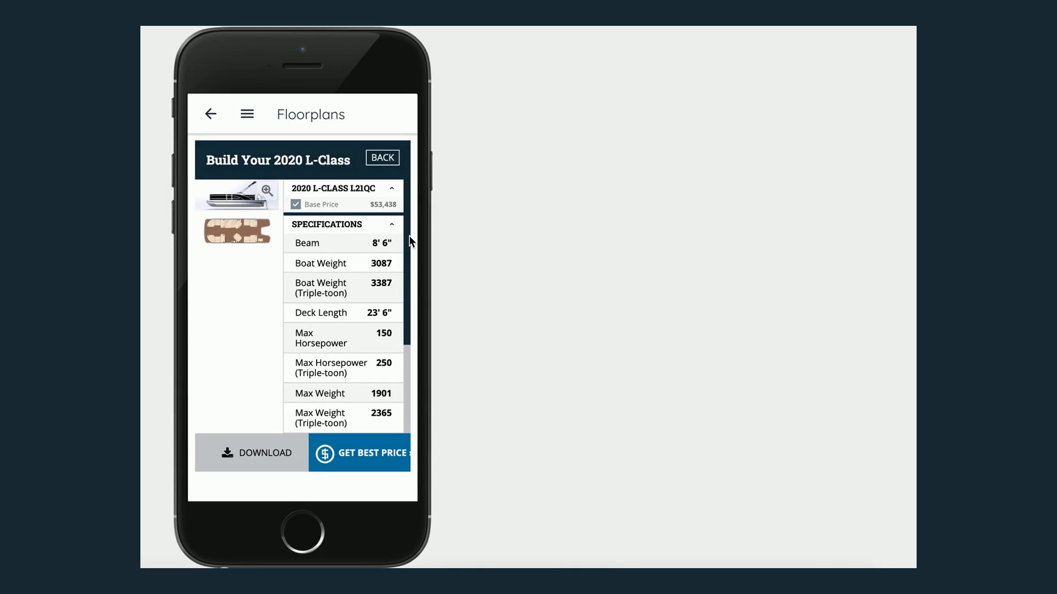
- Scroll past the L21QC specifications to the Packages section listing Coastal Edition and Triple Toon
scroll("down", 3)
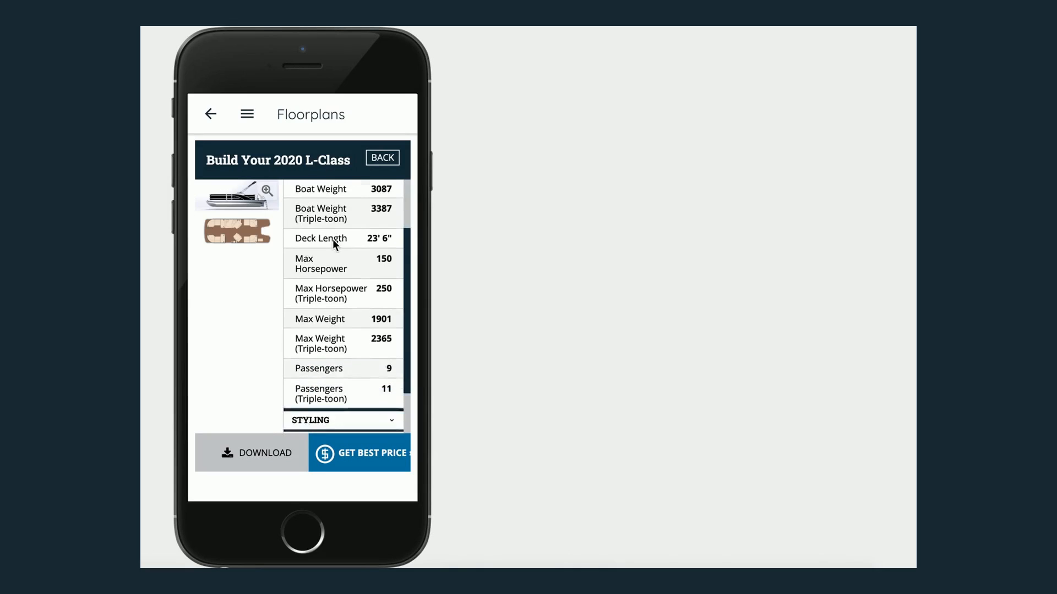
scroll("down", 3)
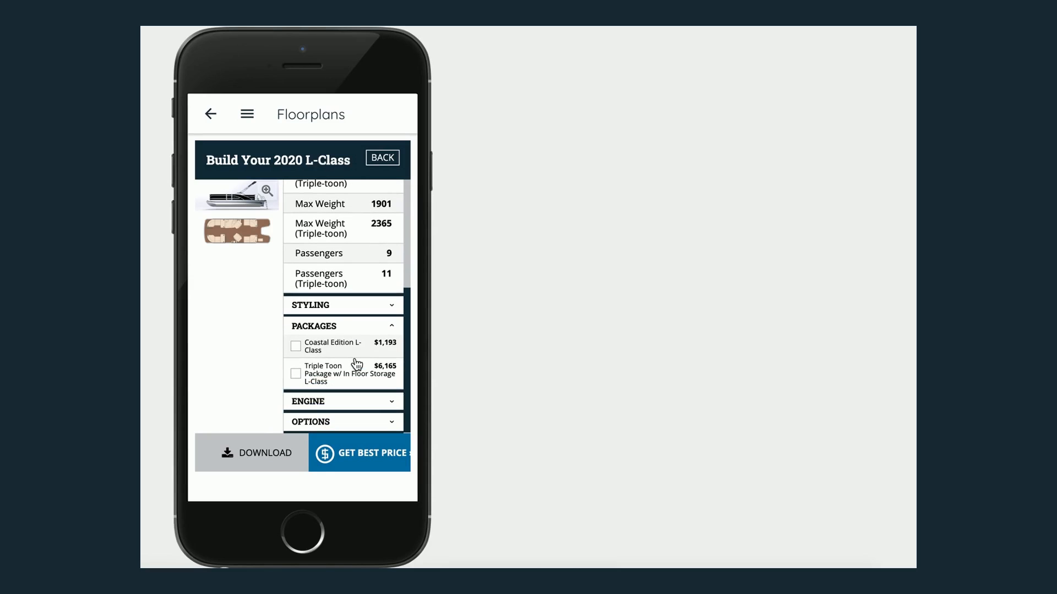
- Add the Coastal Edition L-Class package and browse the Mercury engine options
left_click(295, 345)
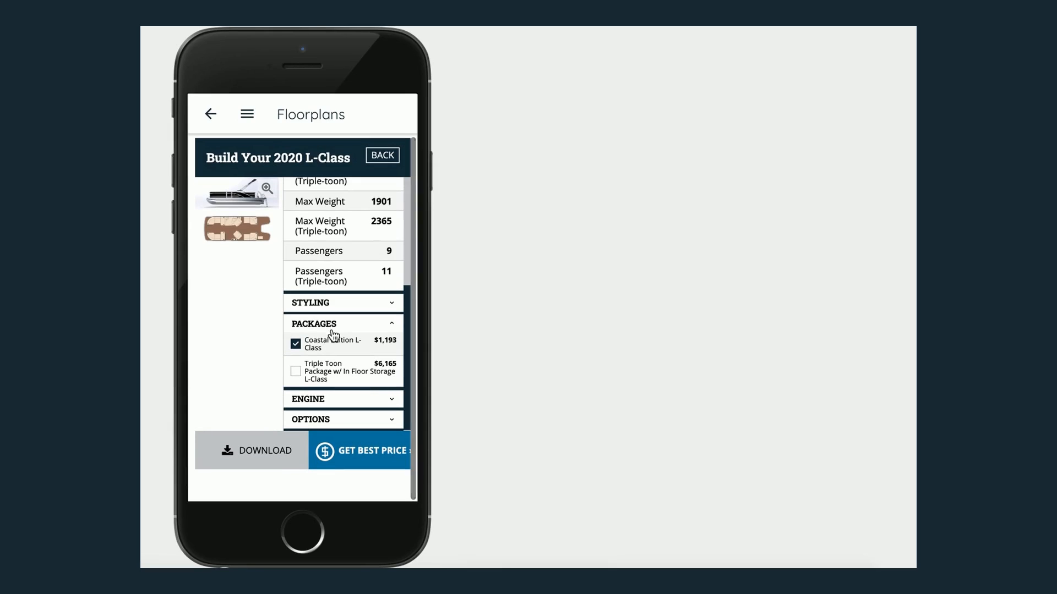
left_click(342, 398)
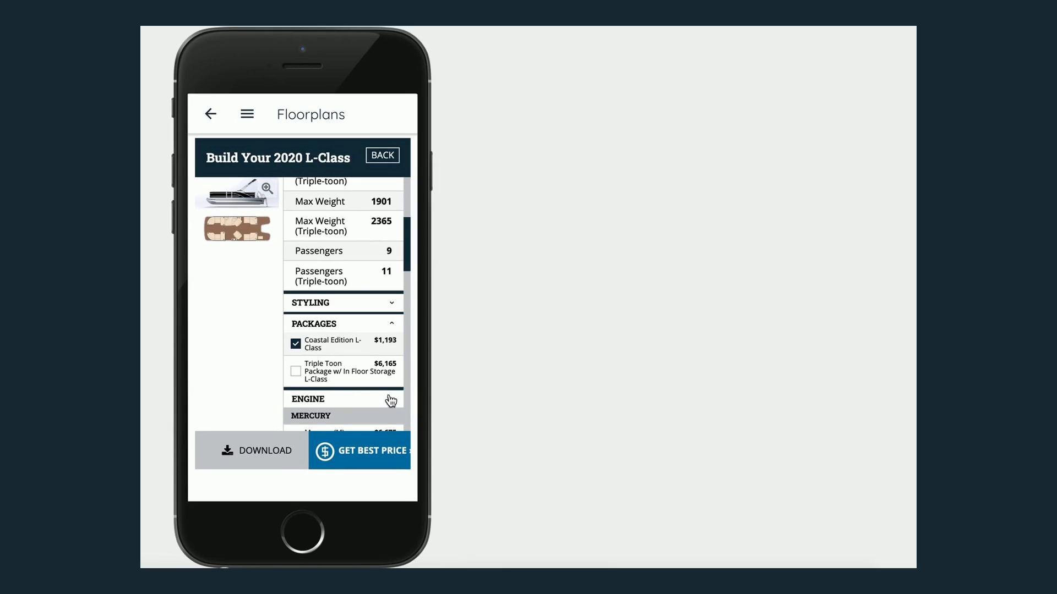
left_click(342, 399)
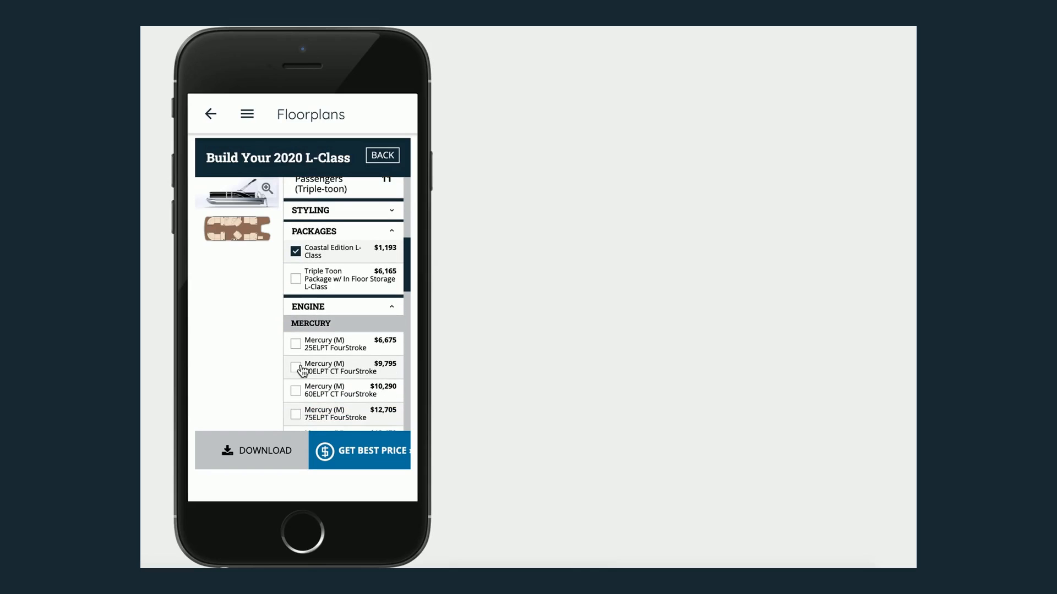
scroll("down", 3)
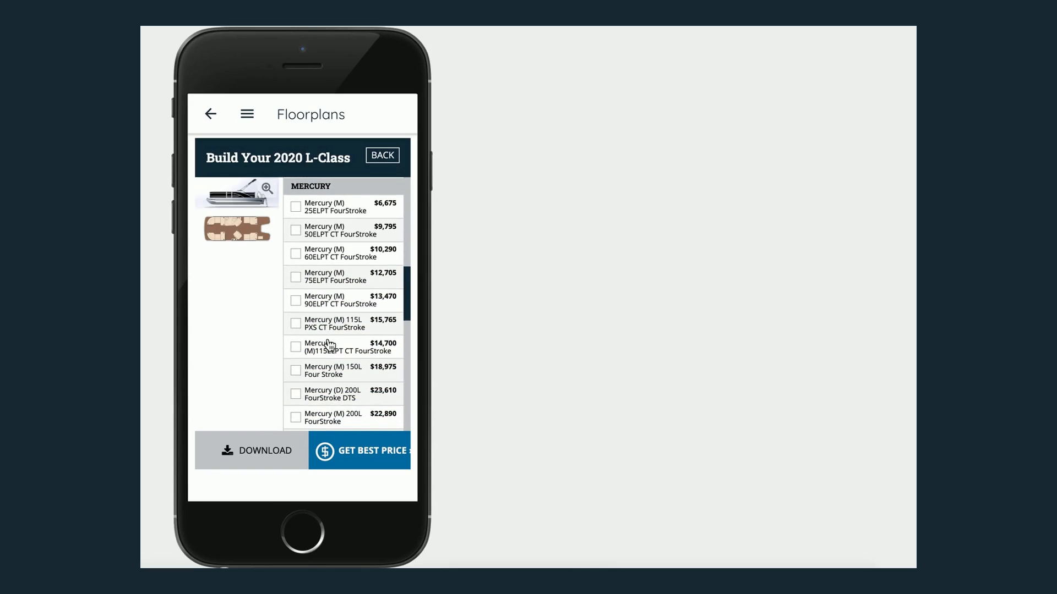
scroll("up", 3)
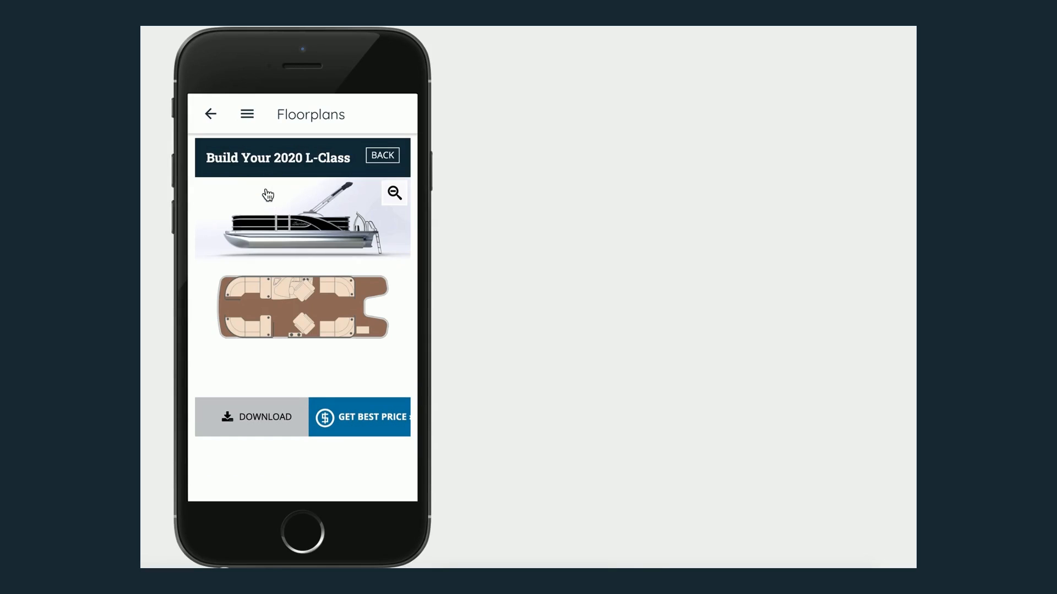
mouse_move(284, 333)
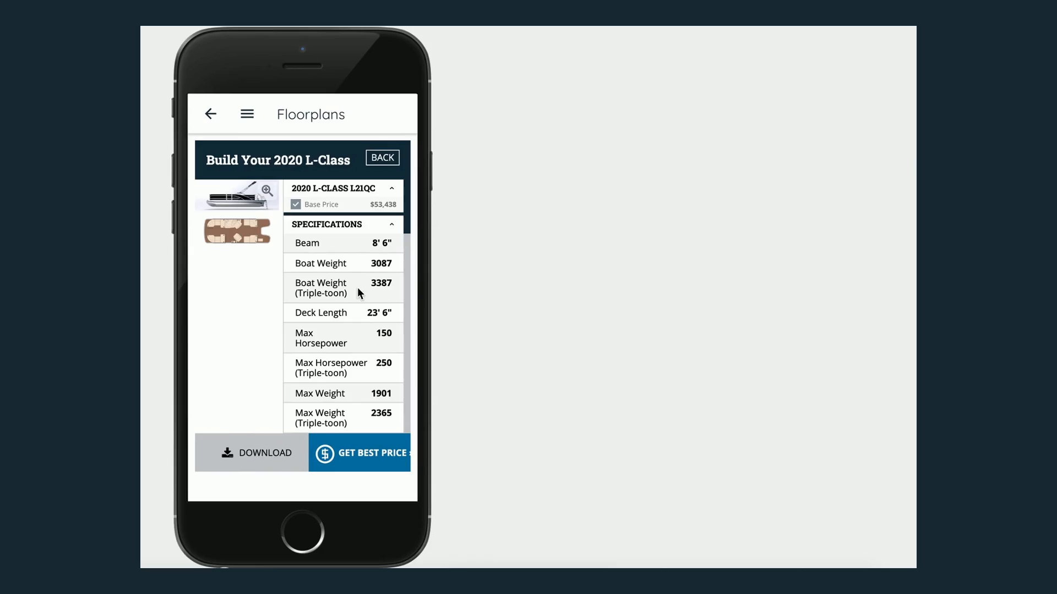
- Bring up the app's main navigation menu with Home, Floorplans, Our Story and Warranty
left_click(247, 114)
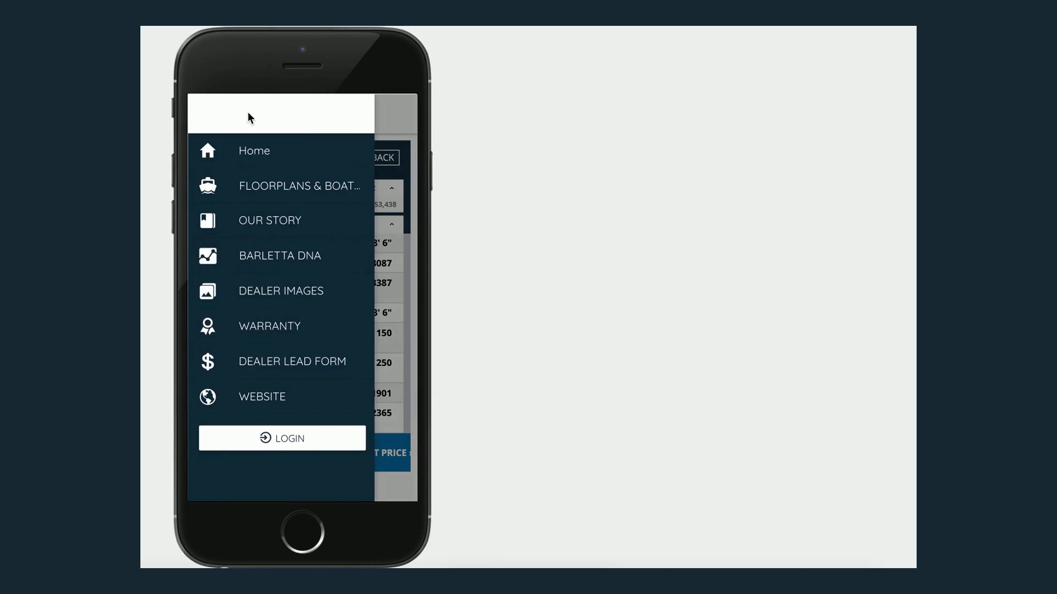
mouse_move(255, 142)
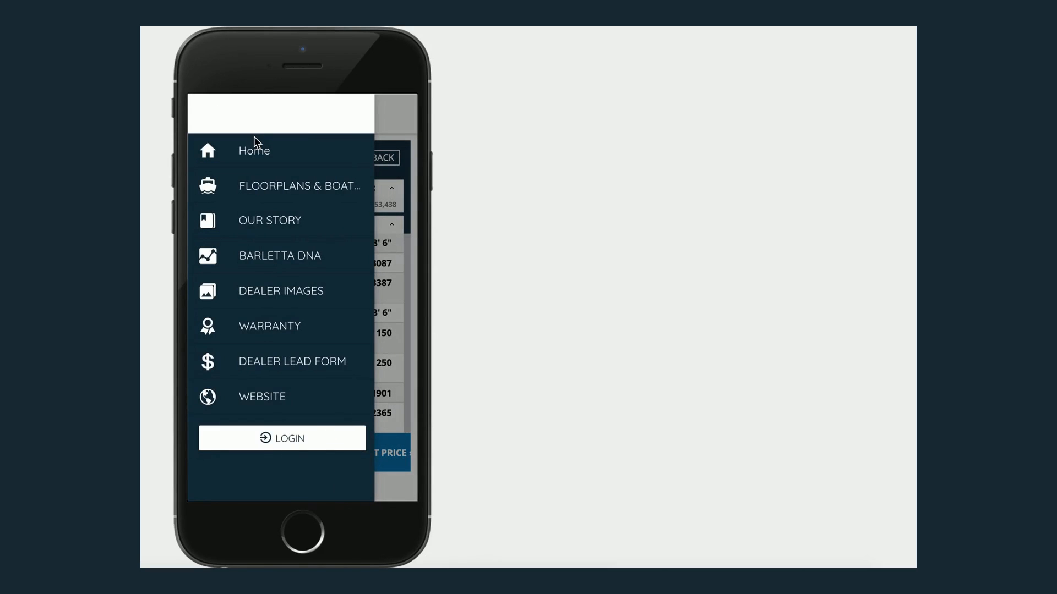